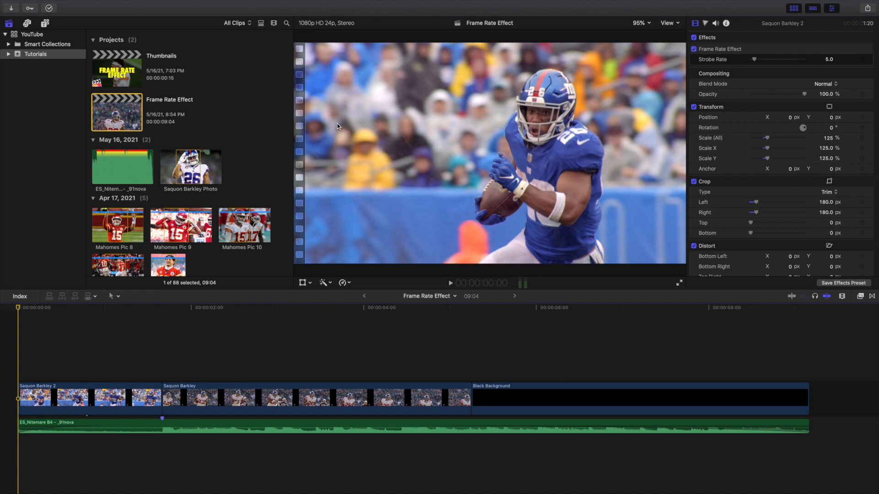
{"action": "mouse_move", "coordinate": [74, 312]}
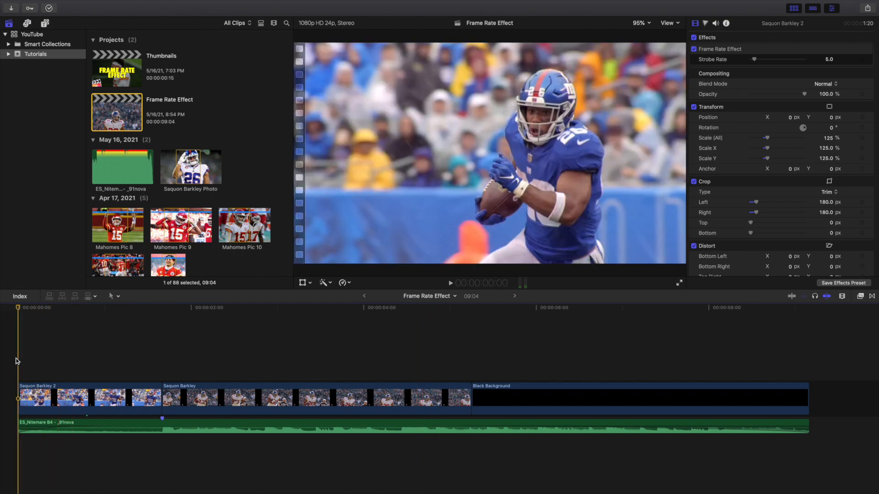
Step: Filter the Effects browser to show only the Frame Rate Effect category
{"action": "left_click", "coordinate": [450, 283]}
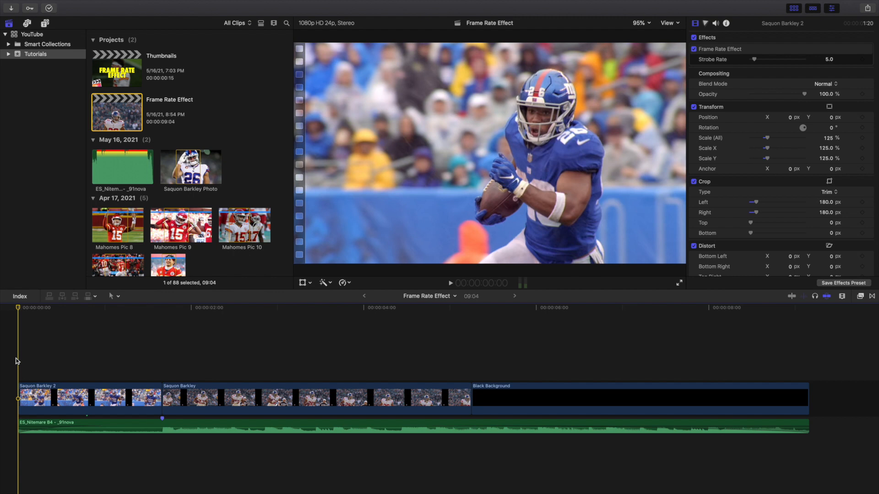
{"action": "left_click", "coordinate": [451, 283]}
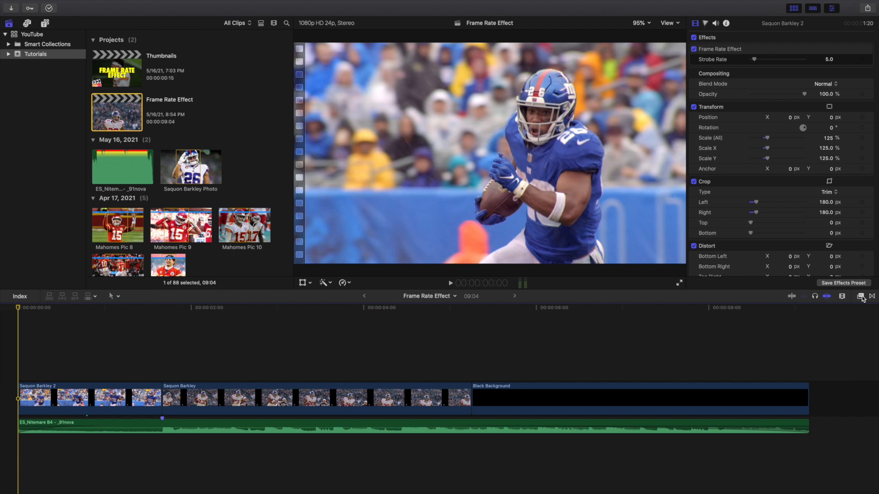
{"action": "left_click", "coordinate": [861, 296]}
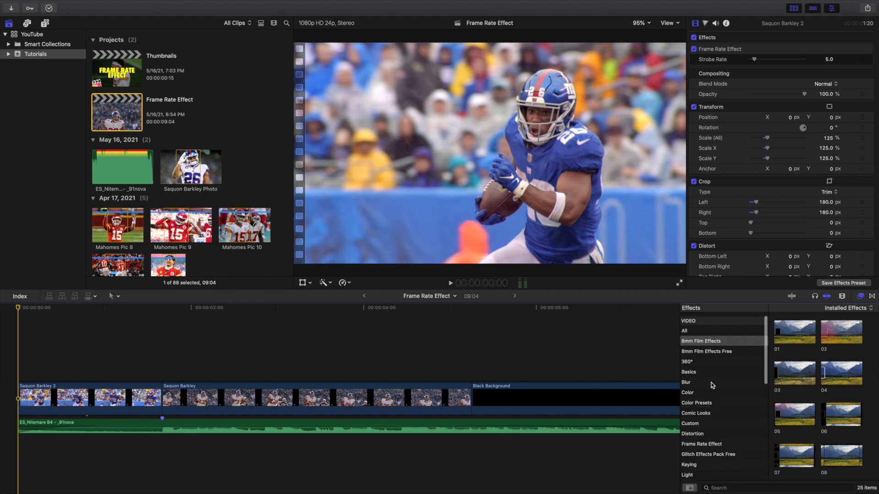
{"action": "scroll", "scroll_direction": "down", "scroll_amount": 3}
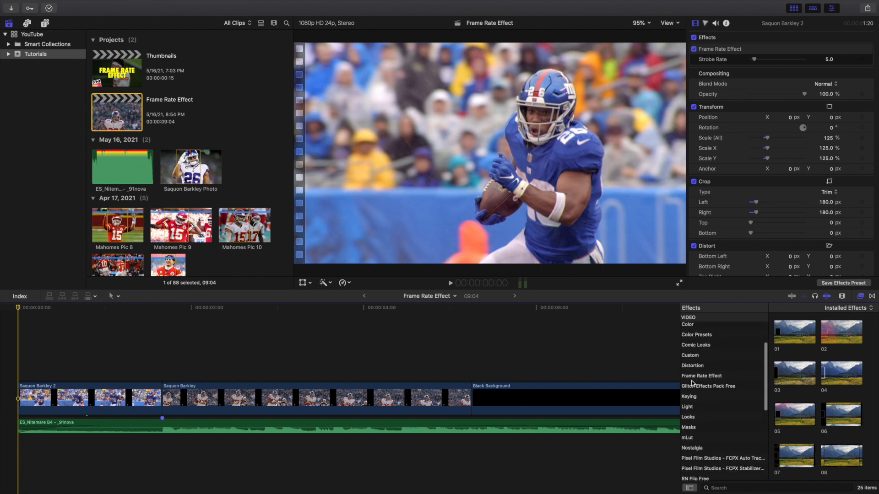
{"action": "left_click", "coordinate": [701, 376]}
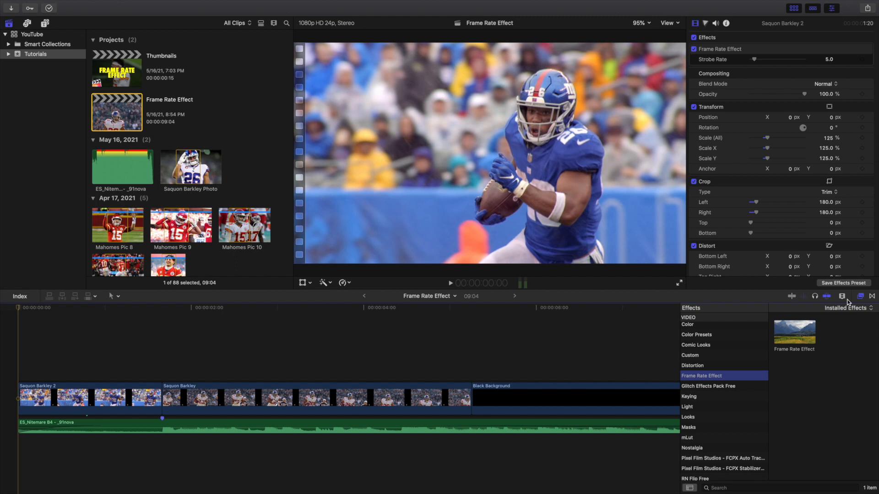
{"action": "left_click", "coordinate": [829, 297]}
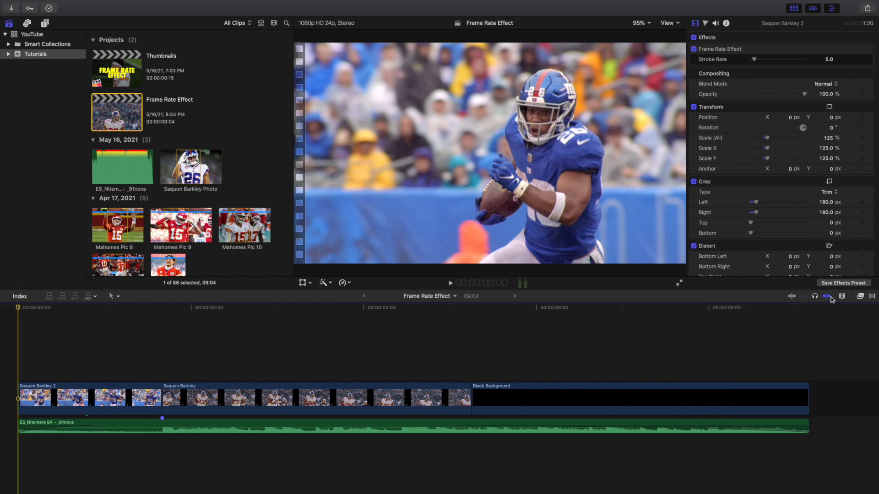
Step: Try the strobe rate at 10.0 on the Saquon Barkley 2 clip, then settle on 3.0
{"action": "left_click", "coordinate": [73, 398]}
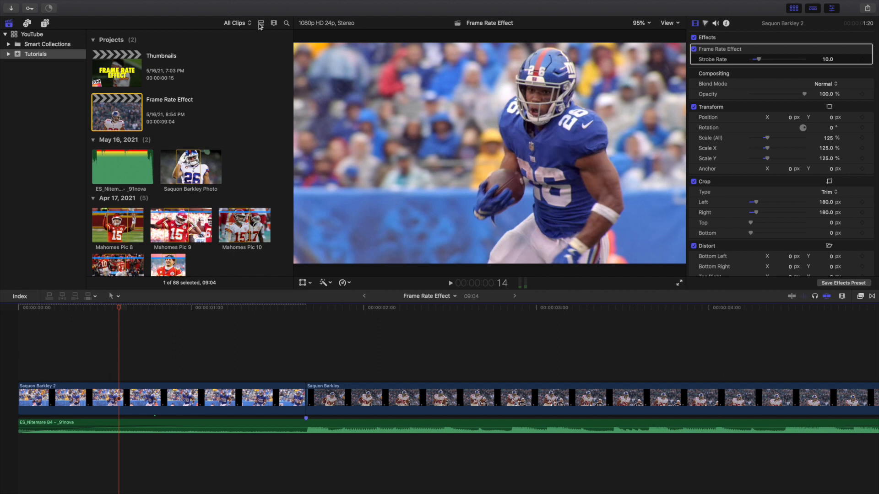
{"action": "left_click", "coordinate": [450, 283]}
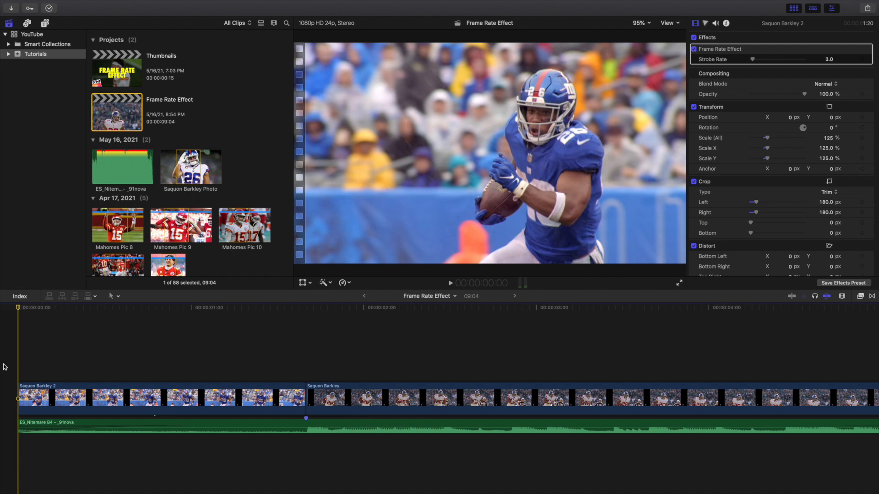
{"action": "left_click", "coordinate": [450, 282]}
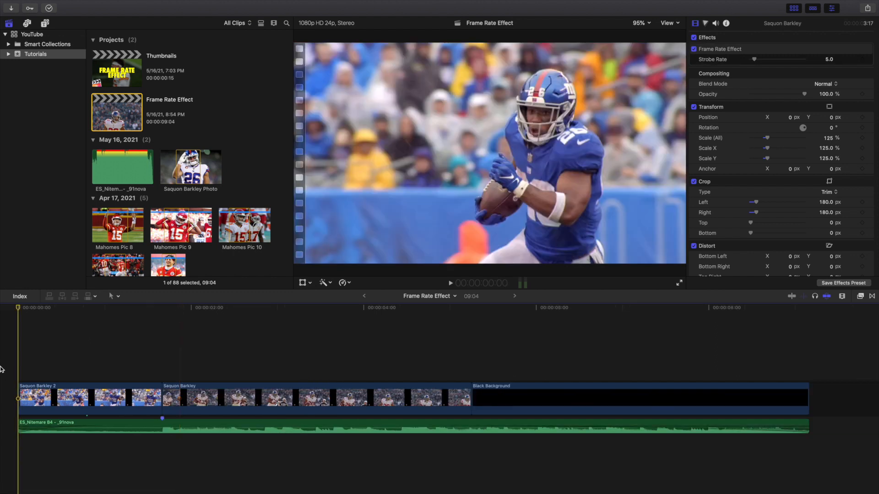
Step: Reset the Saquon Barkley 2 clip's strobe rate to 5.0, matching the second clip
{"action": "left_click", "coordinate": [90, 399]}
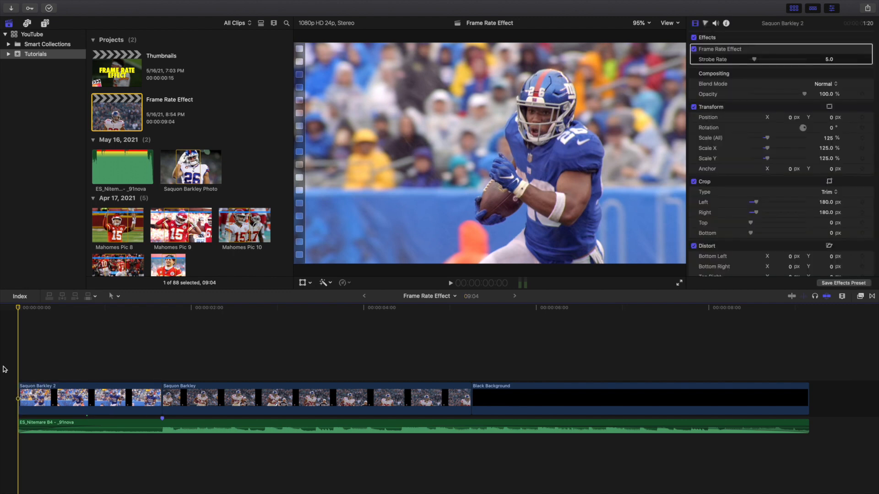
{"action": "left_click", "coordinate": [451, 283]}
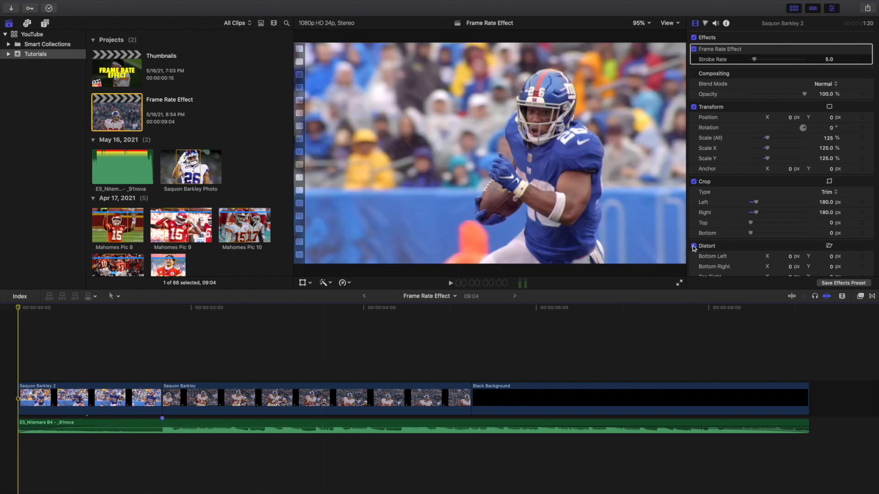
{"action": "left_click", "coordinate": [860, 296]}
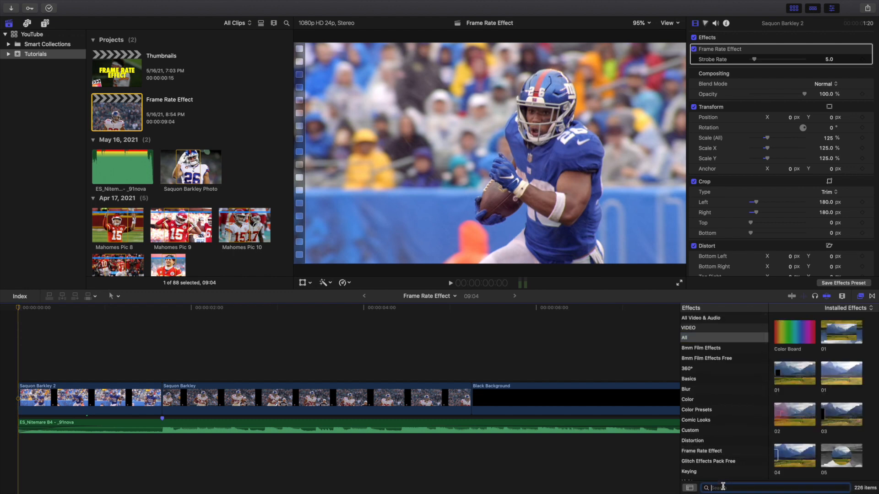
{"action": "type", "text": "comic"}
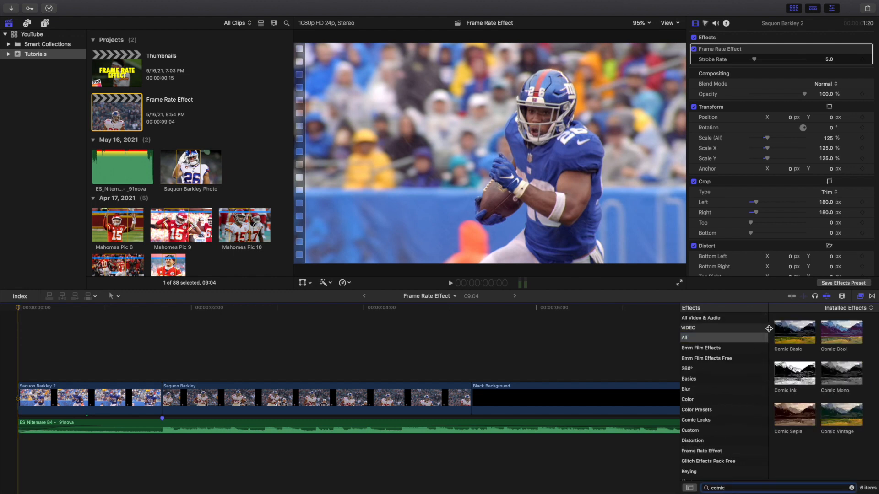
{"action": "double_click", "coordinate": [793, 331]}
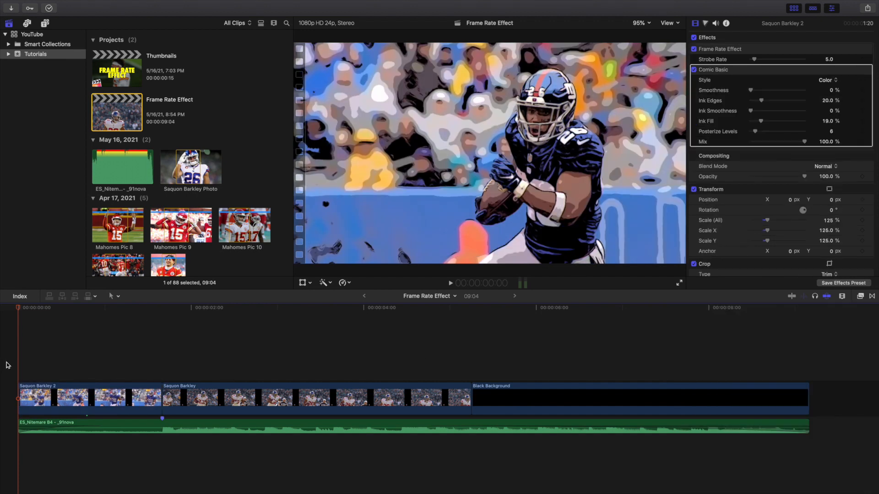
{"action": "left_click", "coordinate": [451, 283]}
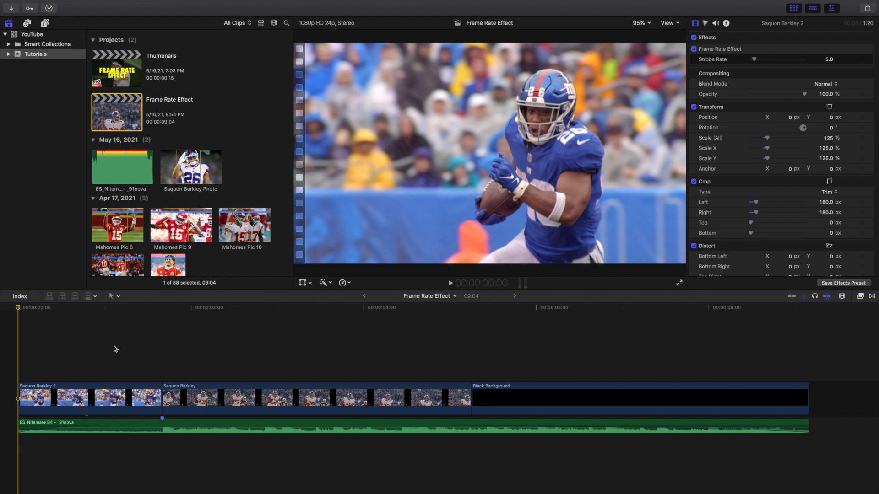
{"action": "mouse_move", "coordinate": [39, 383]}
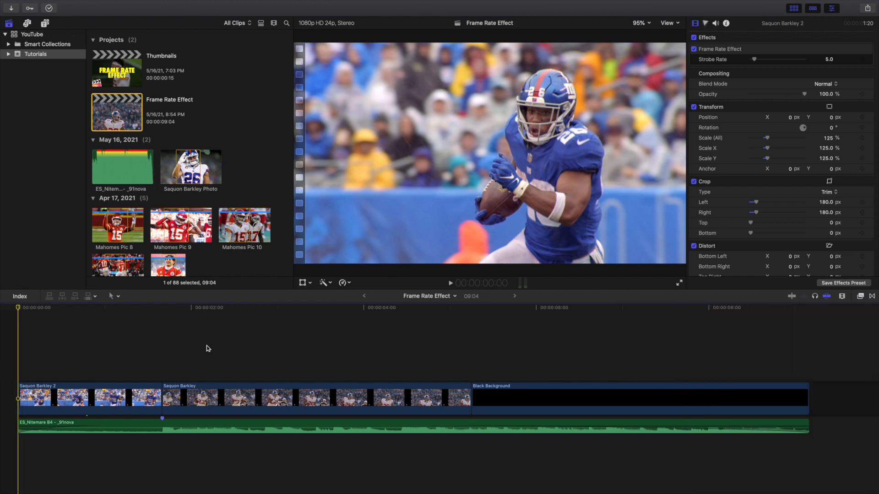
{"action": "mouse_move", "coordinate": [815, 72]}
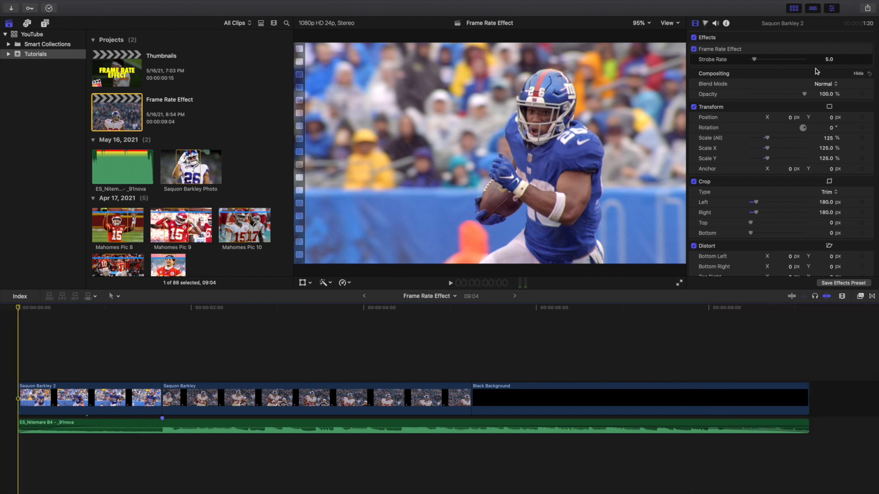
{"action": "key", "text": "space"}
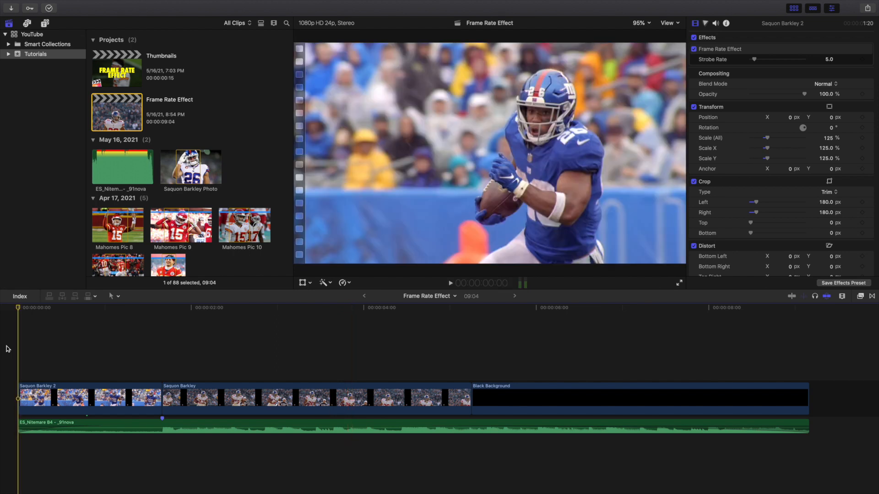
{"action": "mouse_move", "coordinate": [10, 346]}
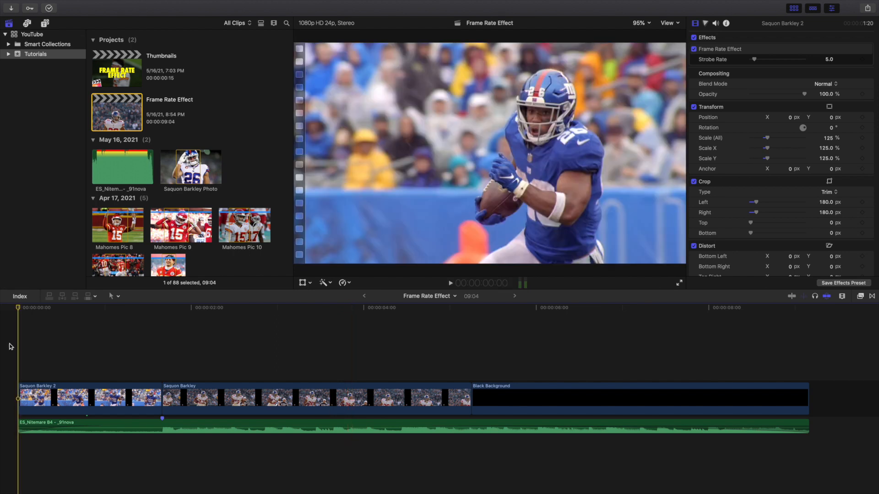
Step: Play the timeline to watch the 5.0-strobe stutter on the football clips in the Viewer
{"action": "left_click", "coordinate": [450, 283]}
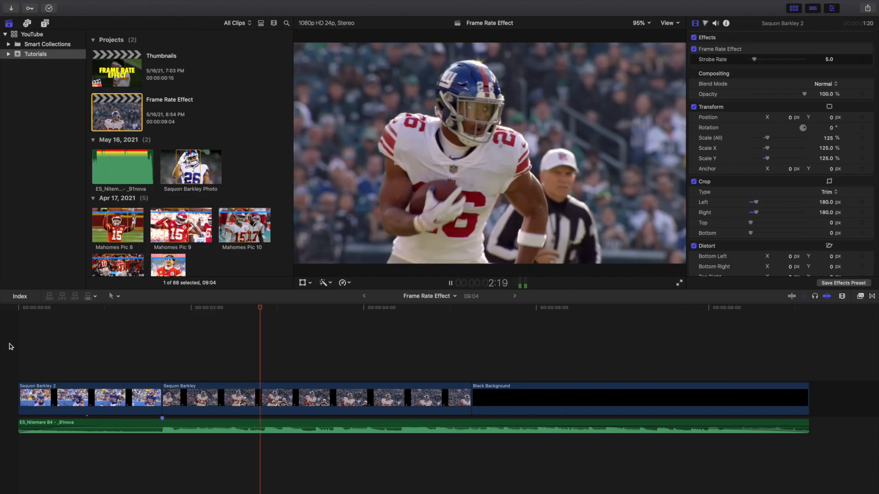
{"action": "left_click", "coordinate": [431, 308]}
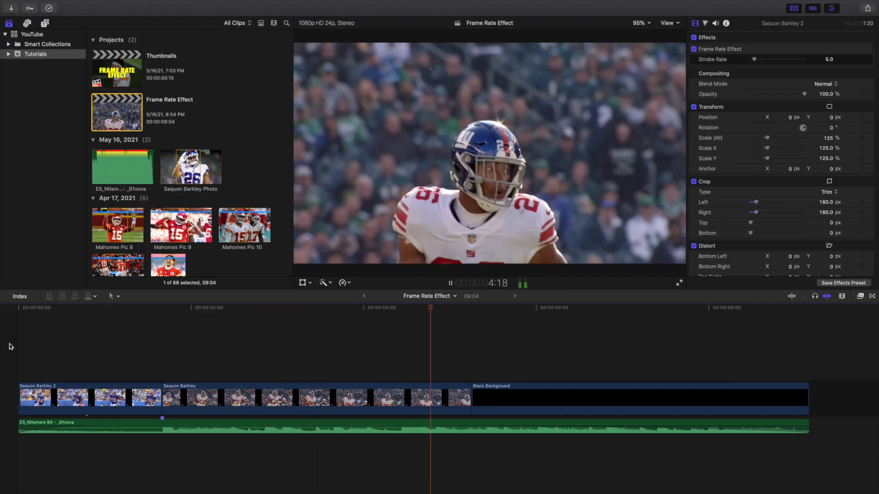